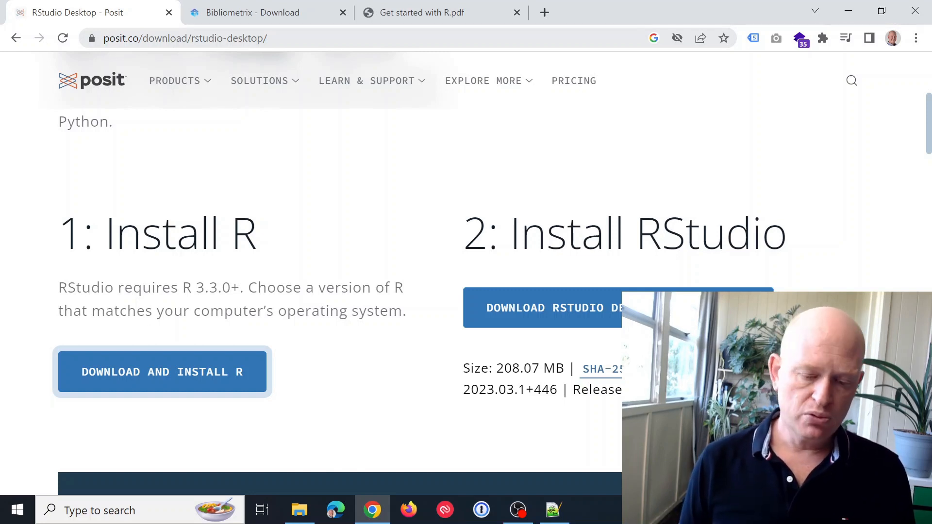
- Launch the downloaded R-4.3.0-win installer from the Downloads folder
{"action": "left_click", "coordinate": [184, 38]}
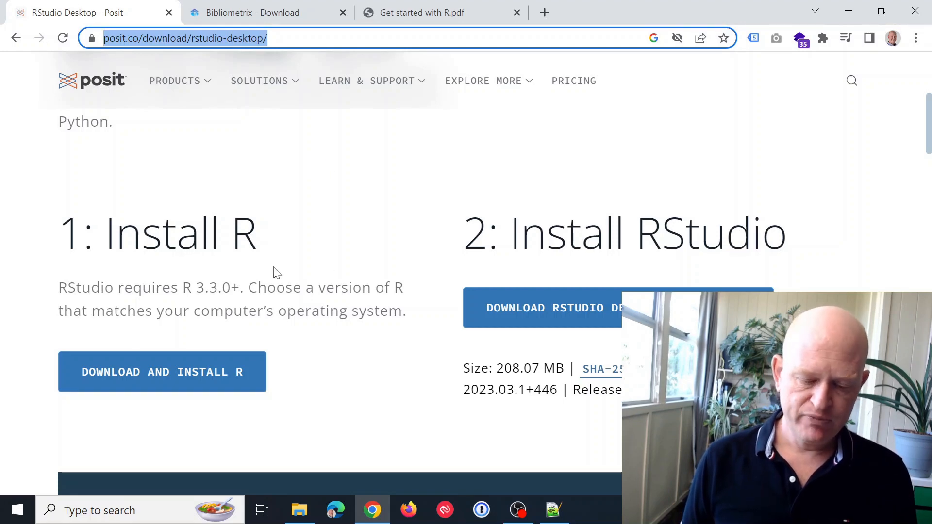
{"action": "mouse_move", "coordinate": [214, 392]}
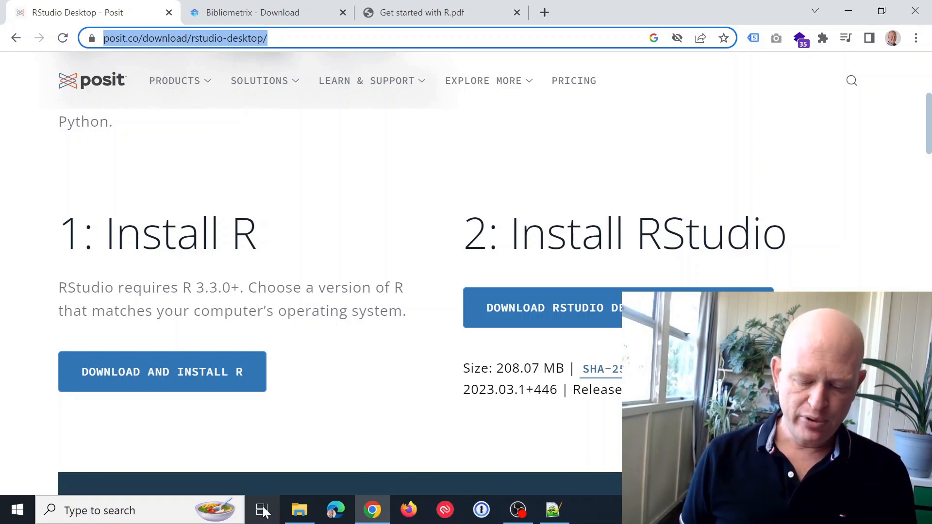
{"action": "left_click", "coordinate": [299, 510]}
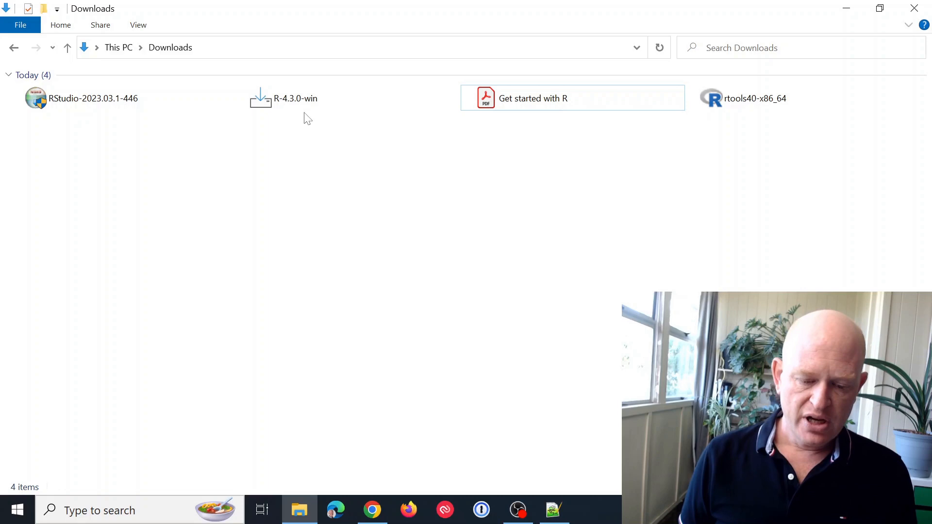
{"action": "mouse_move", "coordinate": [322, 105]}
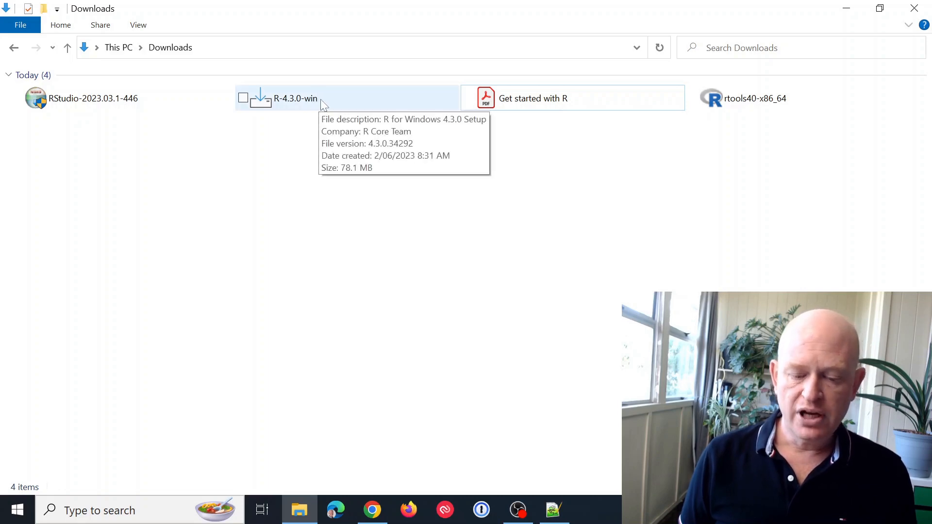
{"action": "left_click", "coordinate": [297, 99]}
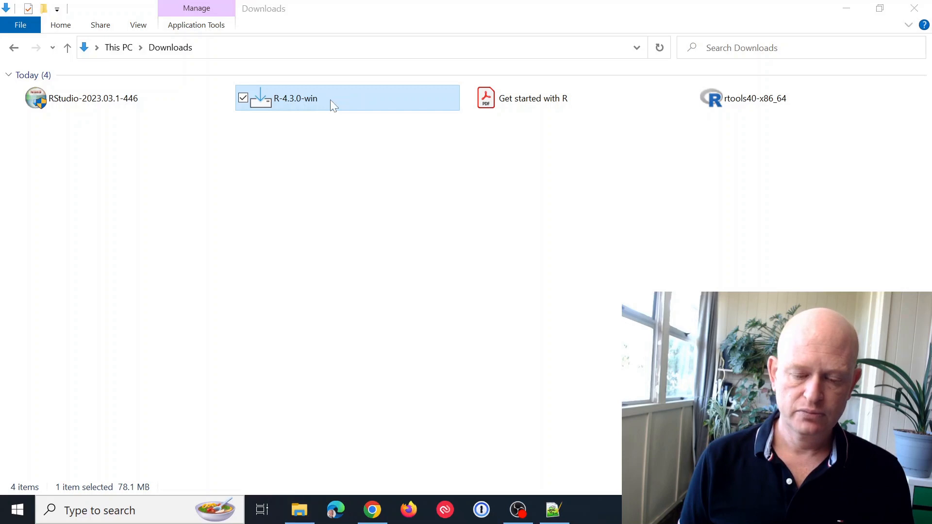
{"action": "double_click", "coordinate": [296, 98]}
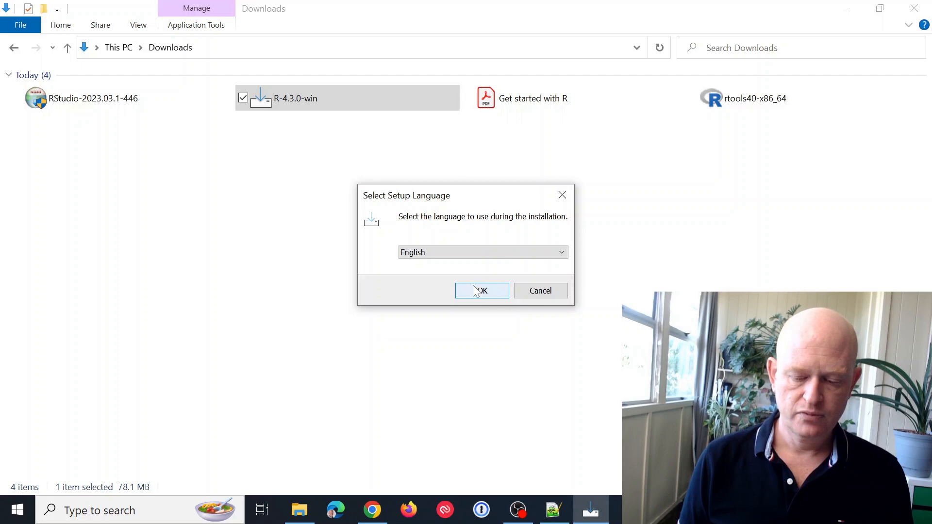
- Install R 4.3.0 in English with default folder, components and shortcuts, then close the wizard
{"action": "left_click", "coordinate": [482, 292]}
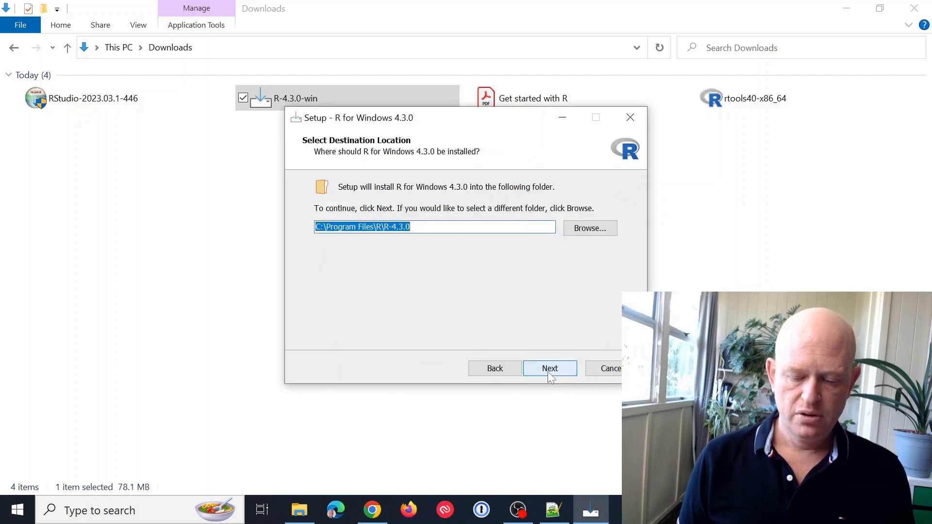
{"action": "left_click", "coordinate": [550, 369]}
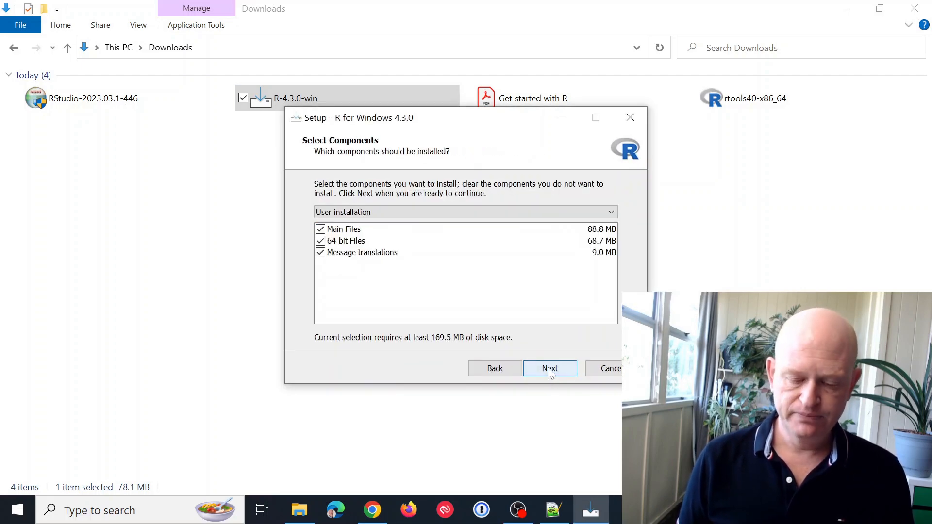
{"action": "left_click", "coordinate": [550, 369]}
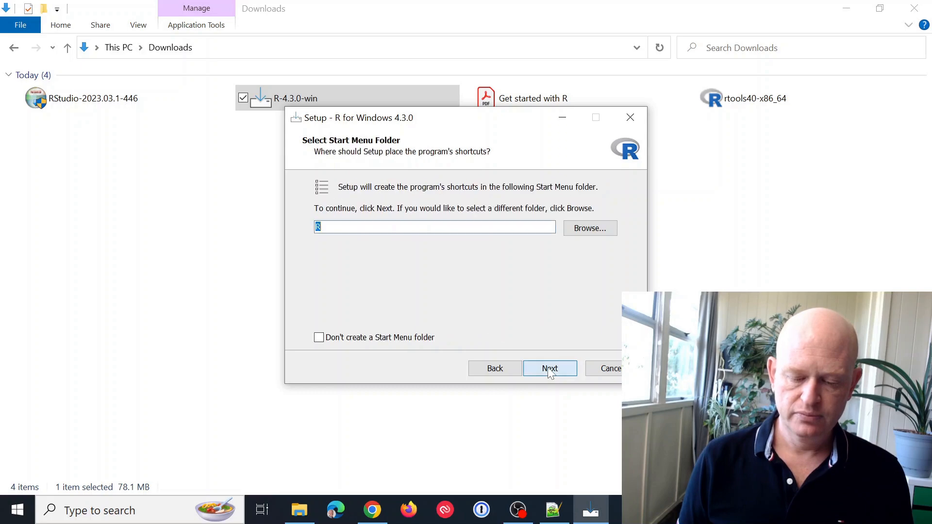
{"action": "left_click", "coordinate": [550, 369]}
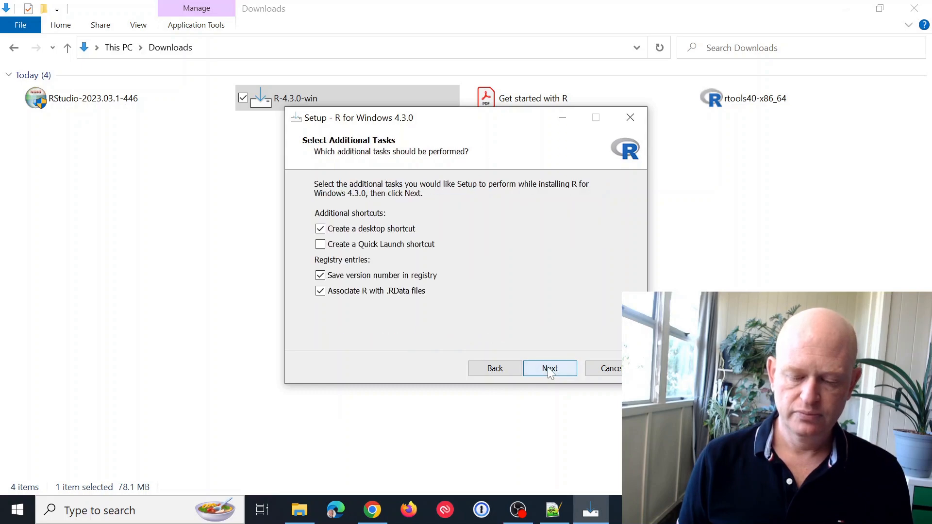
{"action": "left_click", "coordinate": [550, 369]}
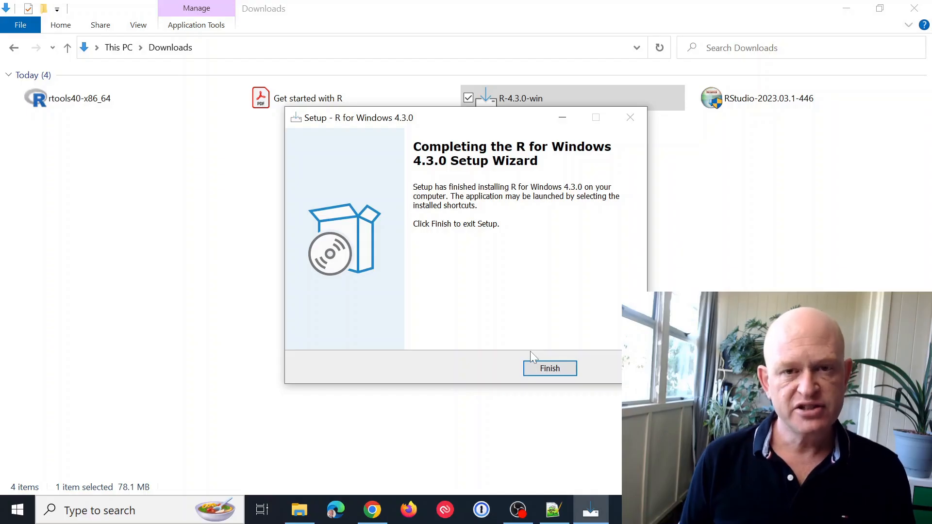
{"action": "left_click", "coordinate": [550, 368]}
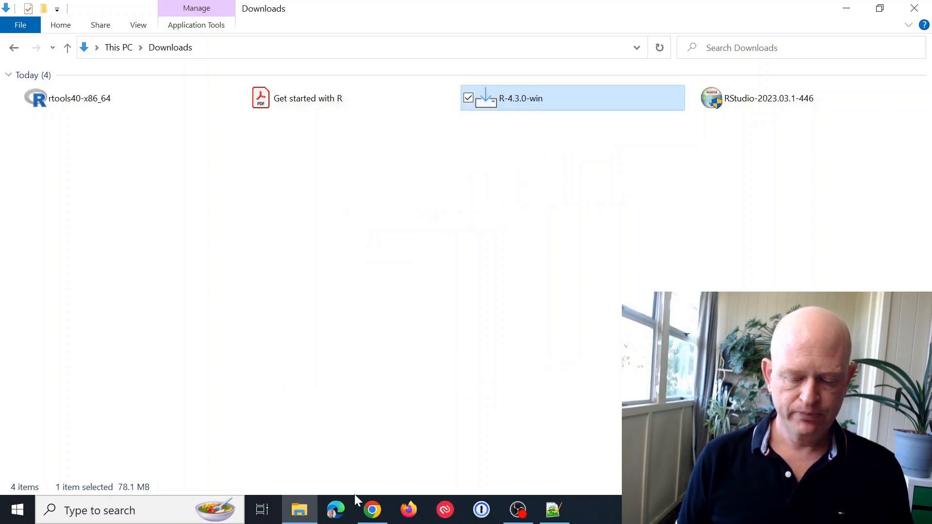
{"action": "left_click", "coordinate": [372, 509]}
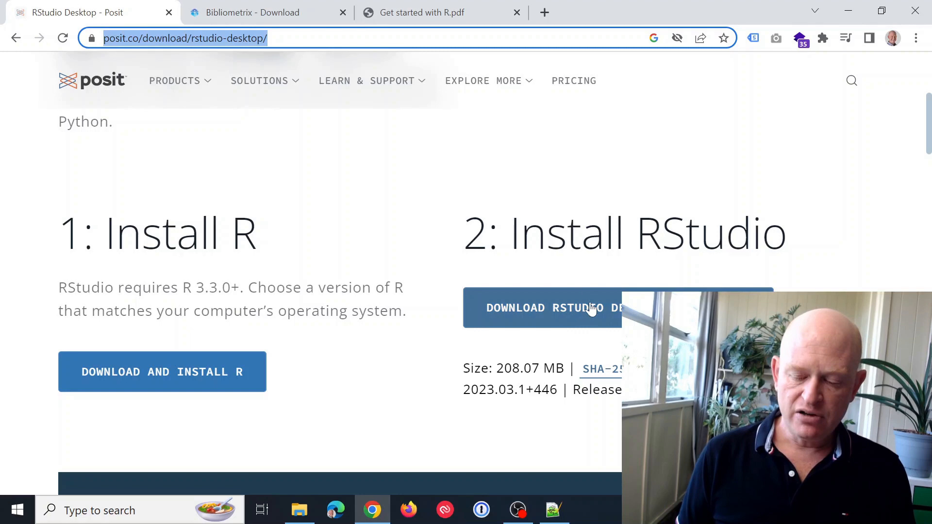
{"action": "mouse_move", "coordinate": [597, 289]}
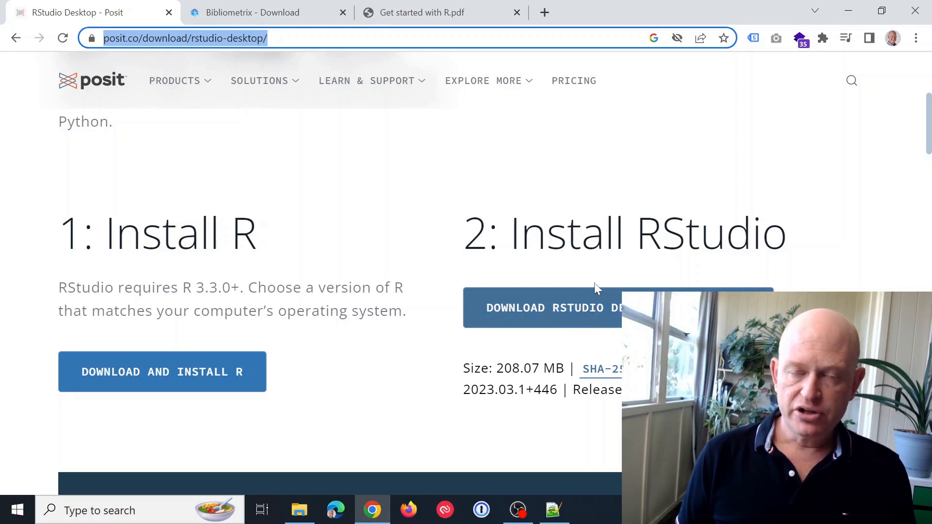
{"action": "mouse_move", "coordinate": [590, 318]}
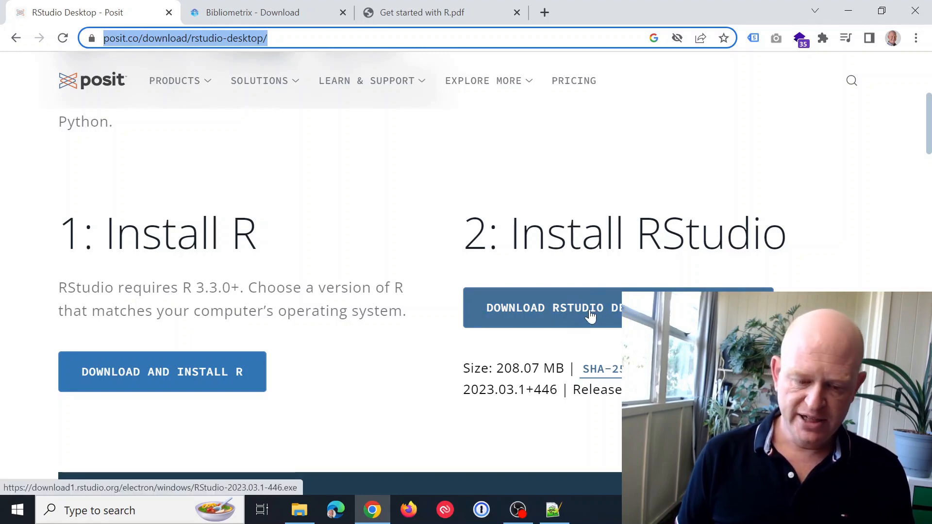
{"action": "left_click", "coordinate": [299, 508]}
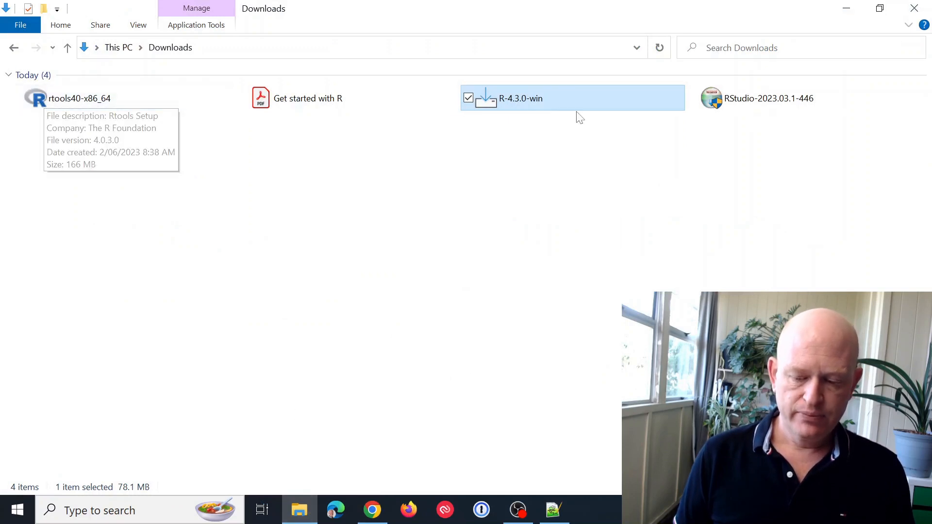
- Complete the RStudio setup wizard with defaults, close it, and search for 'rstudio'
{"action": "left_click", "coordinate": [743, 98]}
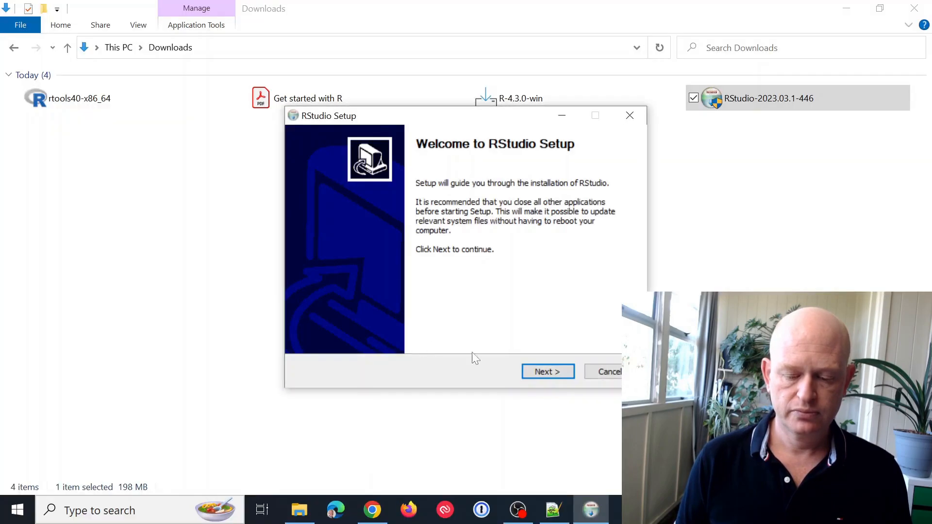
{"action": "left_click", "coordinate": [548, 371]}
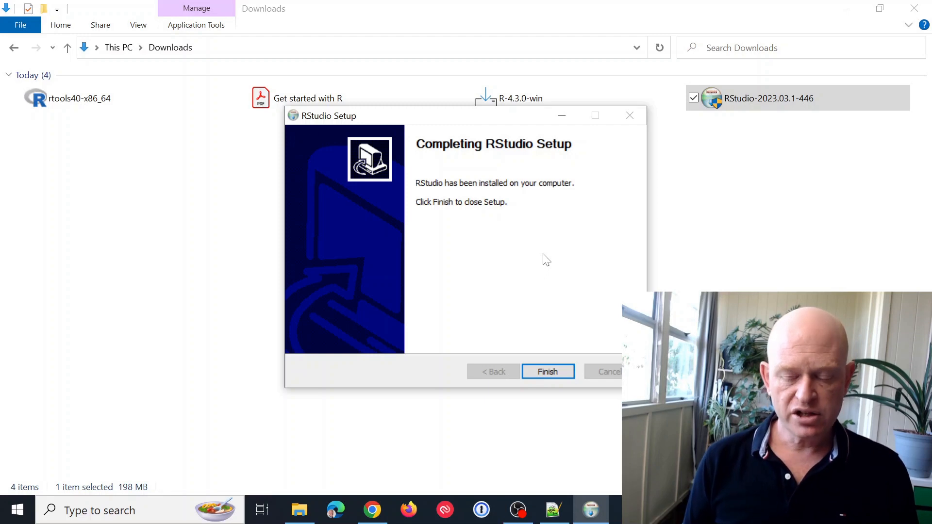
{"action": "left_click", "coordinate": [548, 371]}
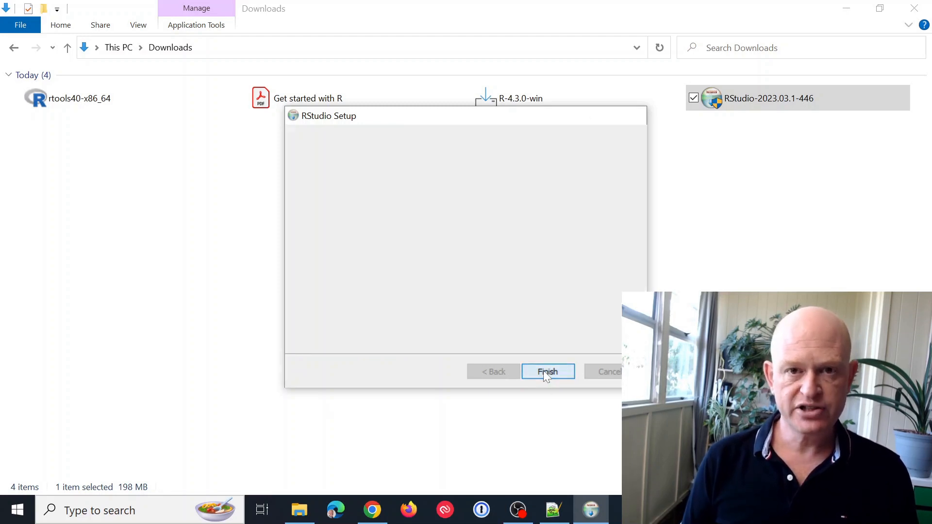
{"action": "left_click", "coordinate": [548, 371]}
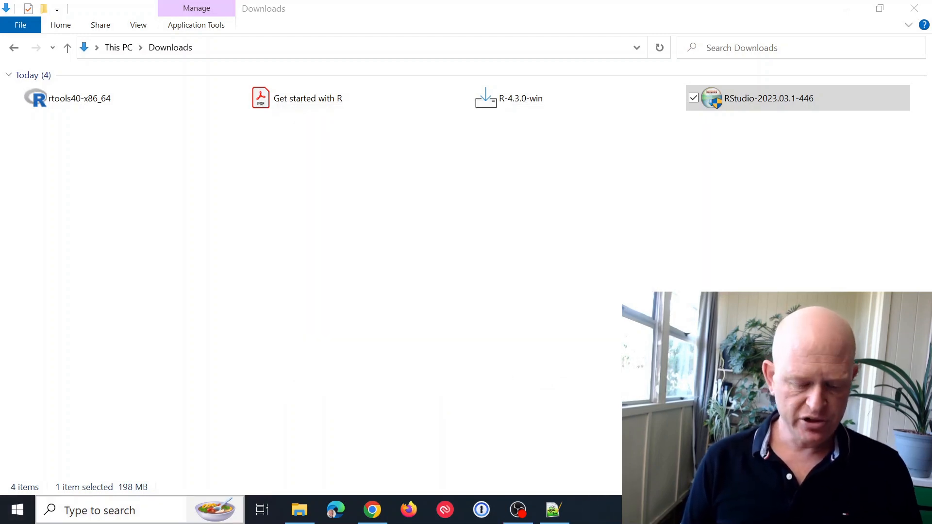
{"action": "type", "text": "rstudio"}
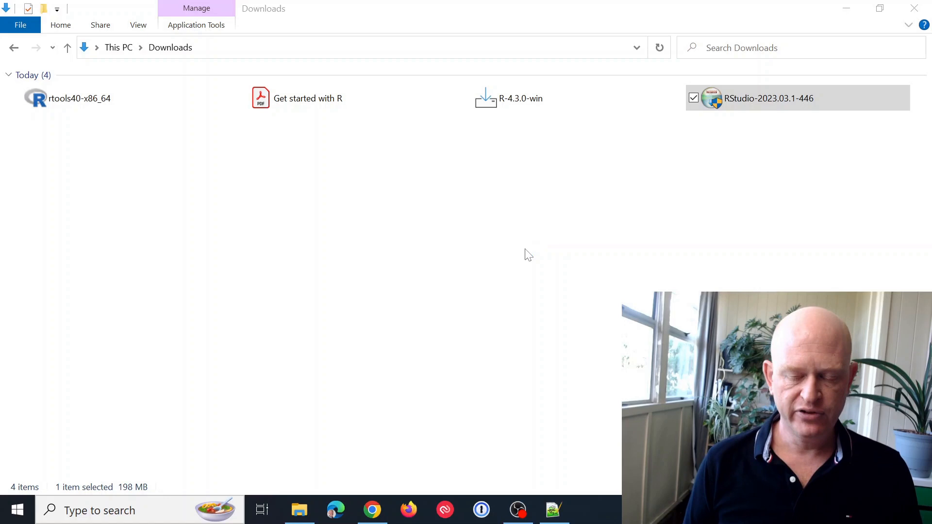
- Start RStudio using the machine's default 64-bit R 4.3.0
{"action": "double_click", "coordinate": [769, 98]}
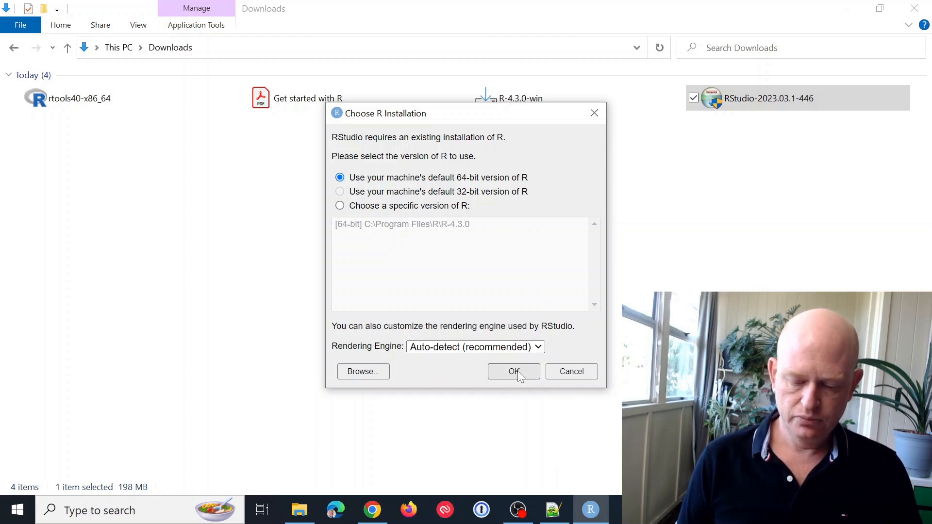
{"action": "left_click", "coordinate": [514, 371]}
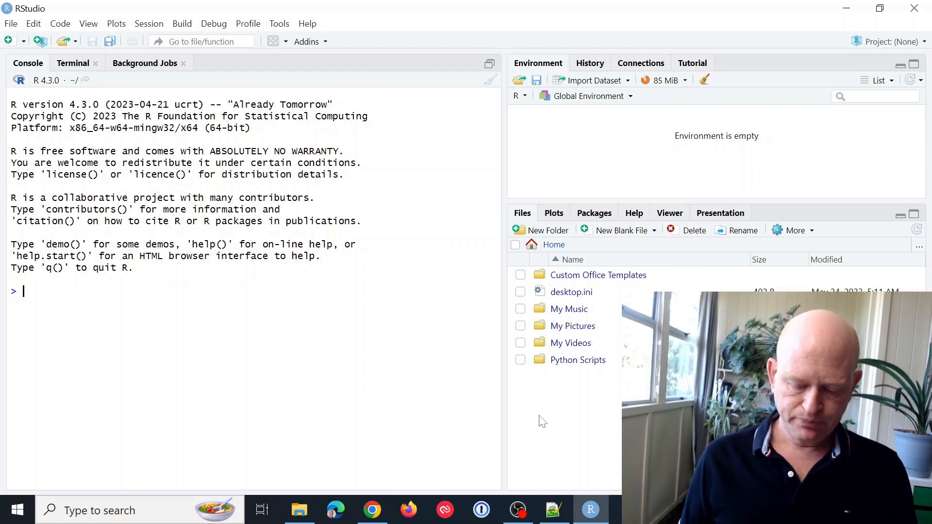
- Review the Notepad++ notes with the shiny and bibliometrix install commands
{"action": "left_click", "coordinate": [554, 509]}
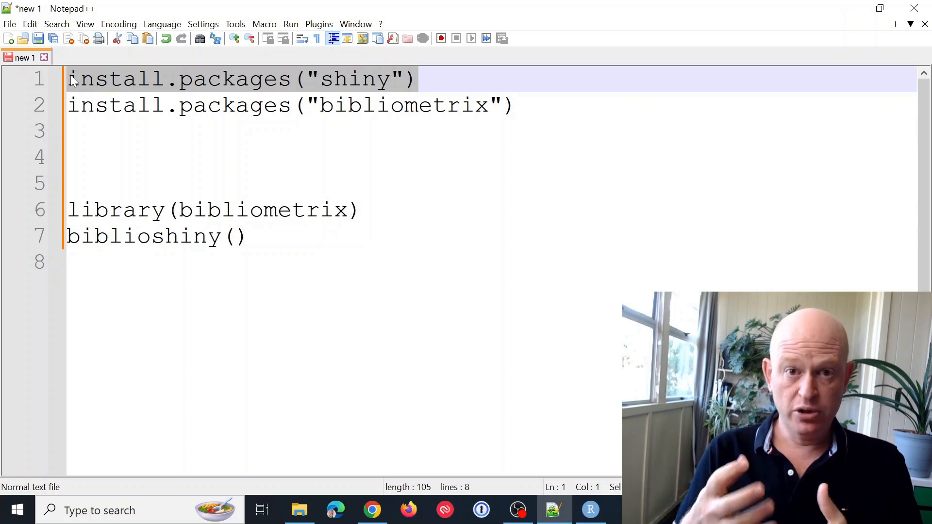
{"action": "mouse_move", "coordinate": [255, 85]}
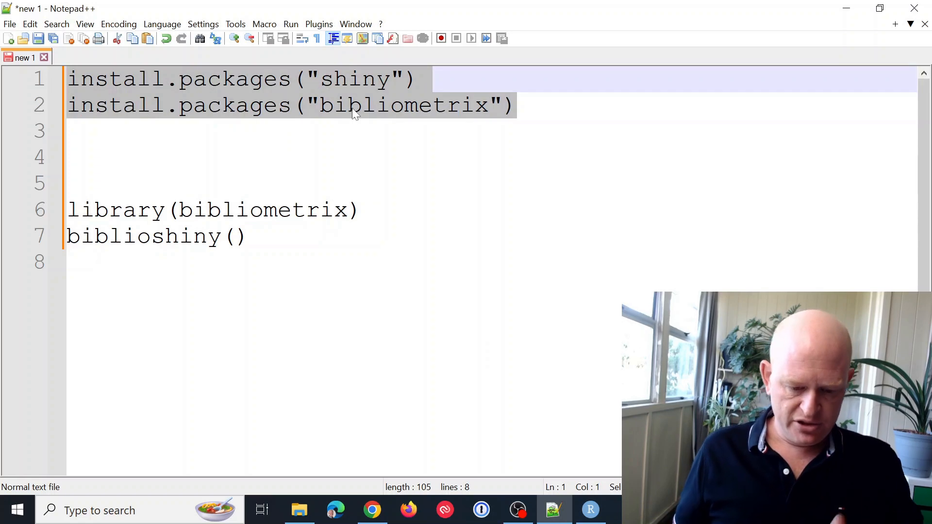
{"action": "left_click", "coordinate": [373, 509]}
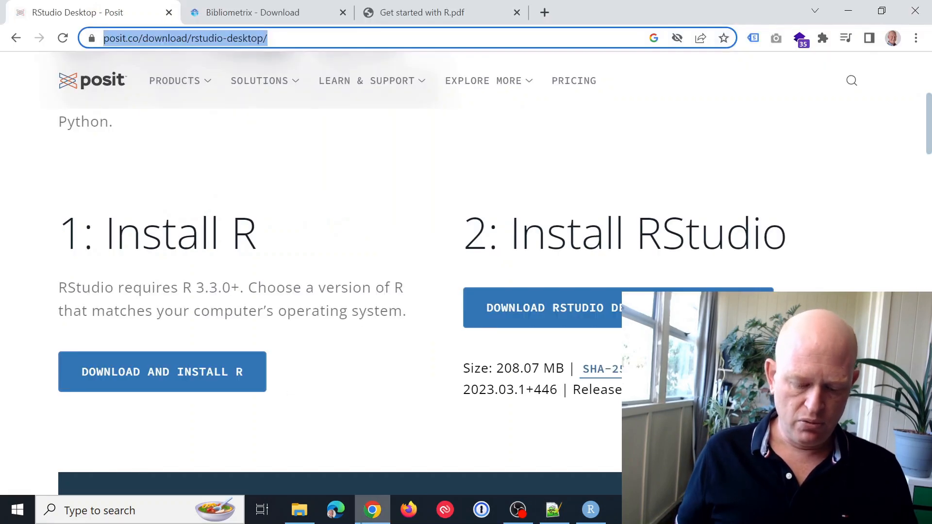
- Run install.packages("shiny") in the RStudio console and follow the download output
{"action": "left_click", "coordinate": [592, 509]}
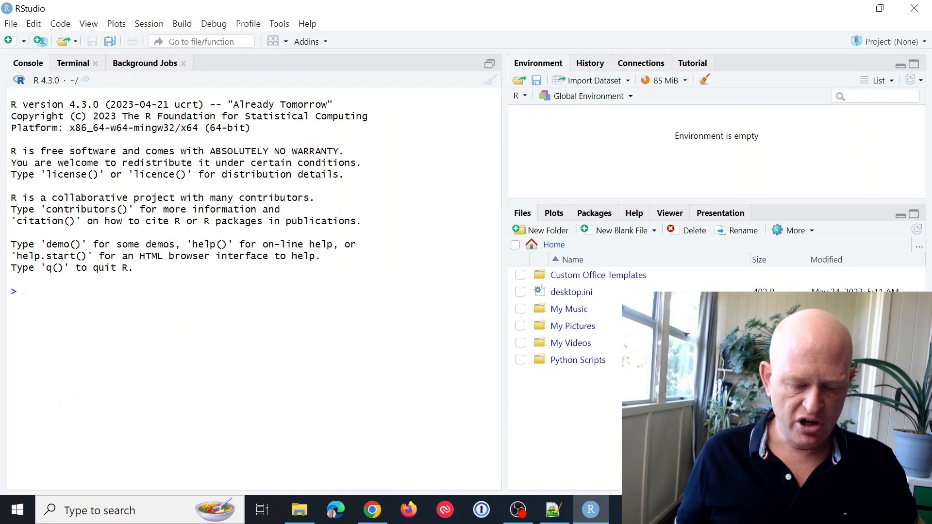
{"action": "type", "text": "install.packages(\"shiny\")"}
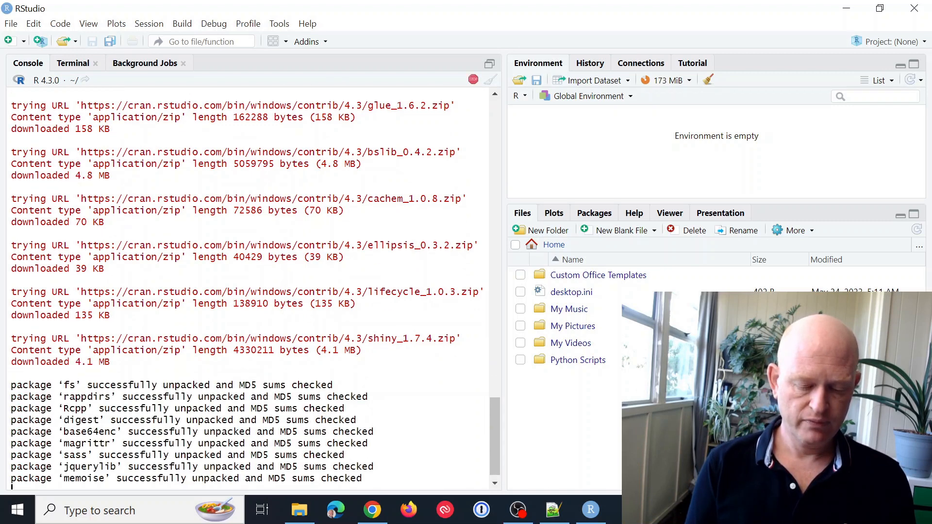
{"action": "scroll", "scroll_direction": "down", "scroll_amount": 3}
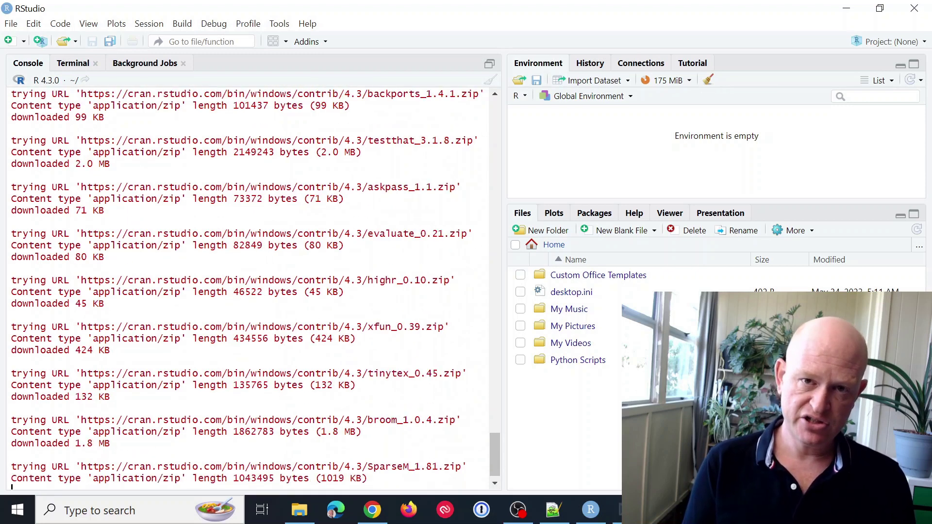
{"action": "scroll", "scroll_direction": "down", "scroll_amount": 3}
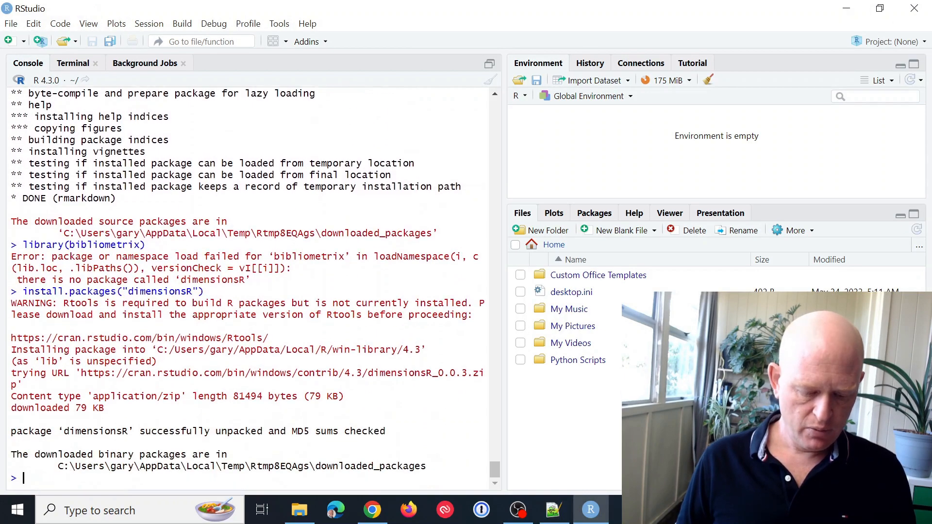
- Load library(bibliometrix) and launch biblioshiny in Google Chrome
{"action": "type", "text": "library(bibliometrix)"}
{"action": "type", "text": "biblioshiny()"}
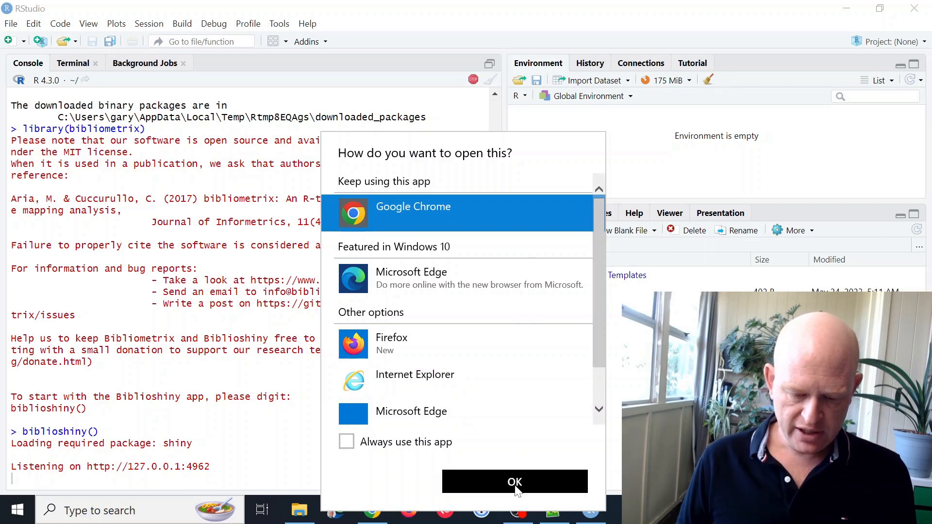
{"action": "left_click", "coordinate": [514, 482]}
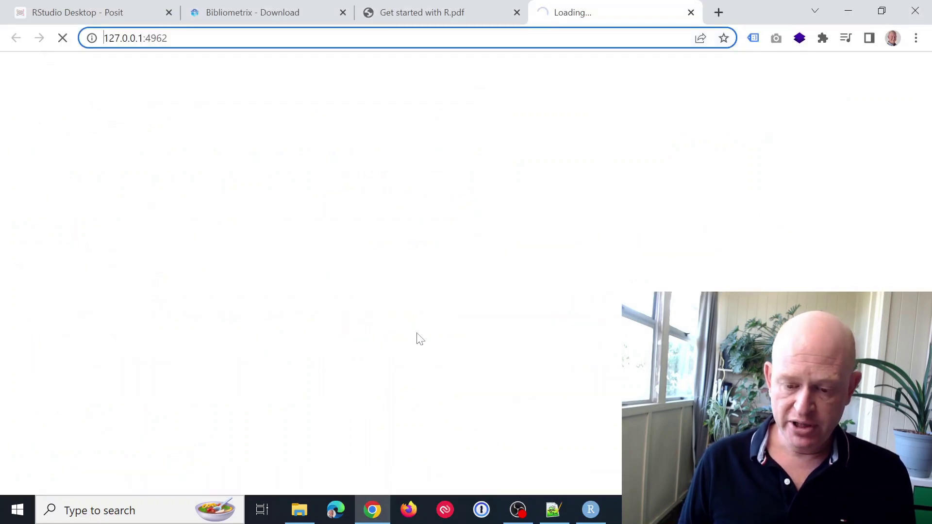